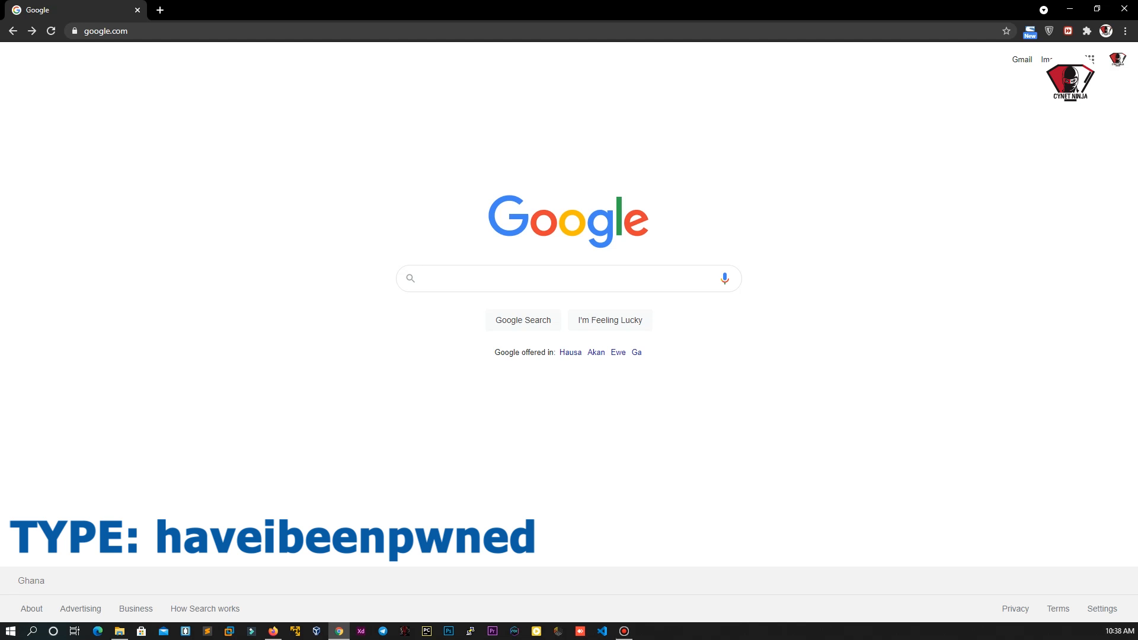
Step: Search Google for the suggested 'have i been pwned' query and view the results
left_click(569, 278)
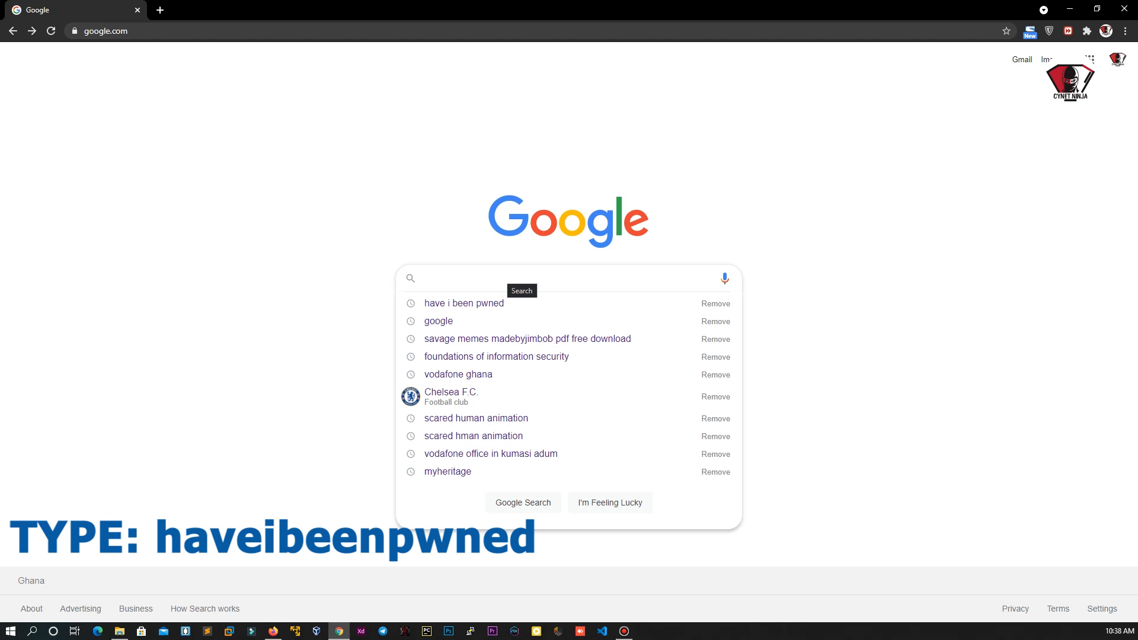
left_click(463, 304)
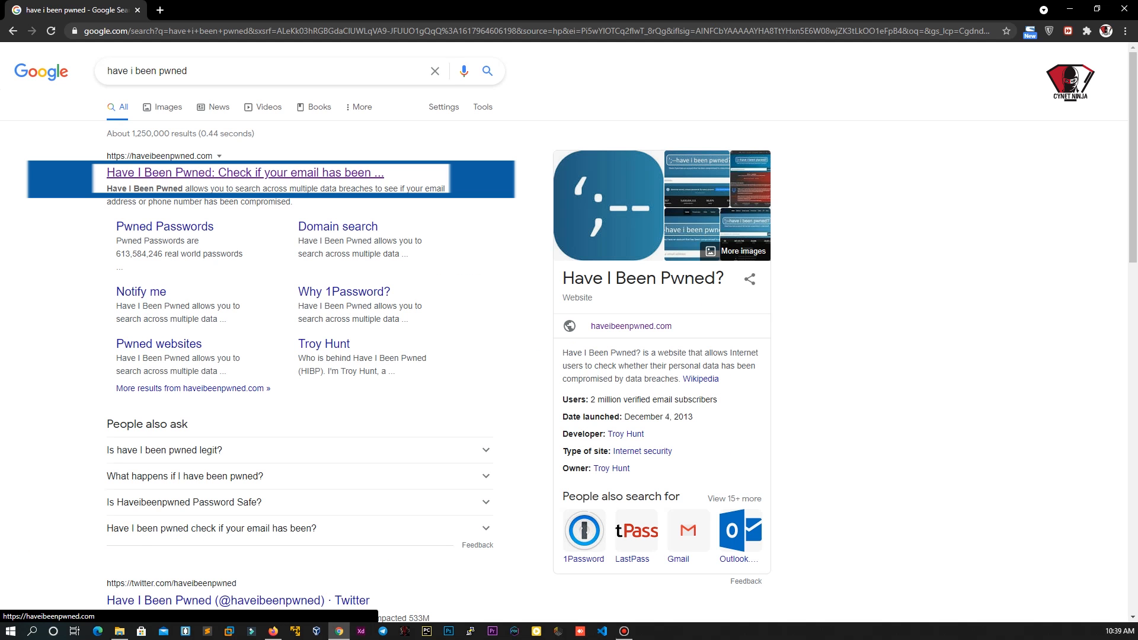
Step: Check a Ghana phone number in +233 international format on haveibeenpwned.com and get 'no pwnage found'
left_click(243, 173)
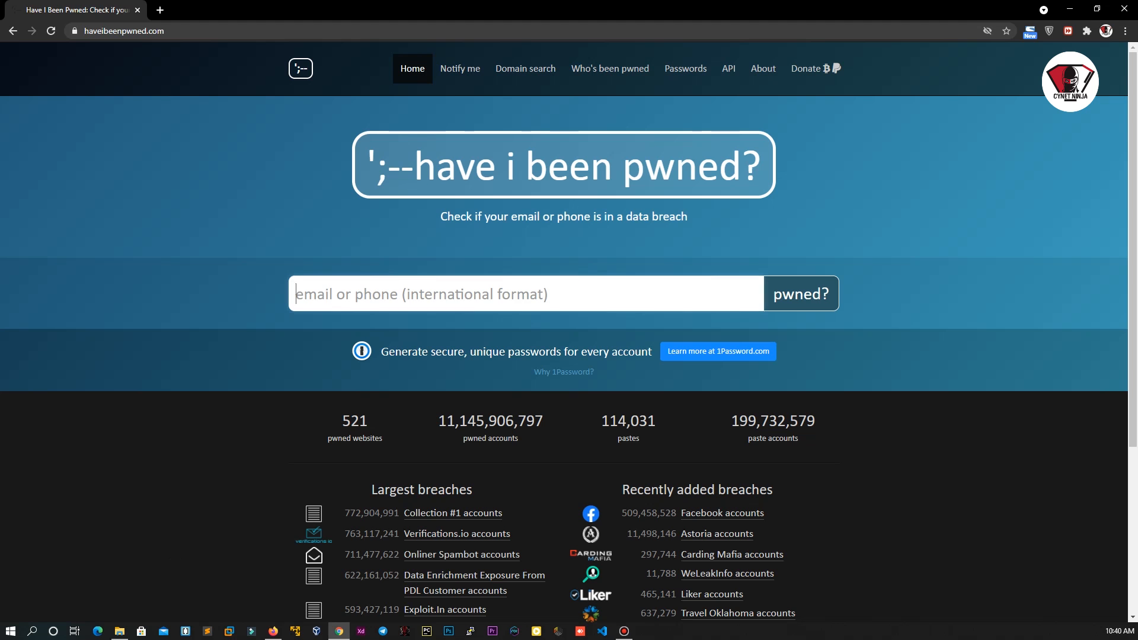
type("2")
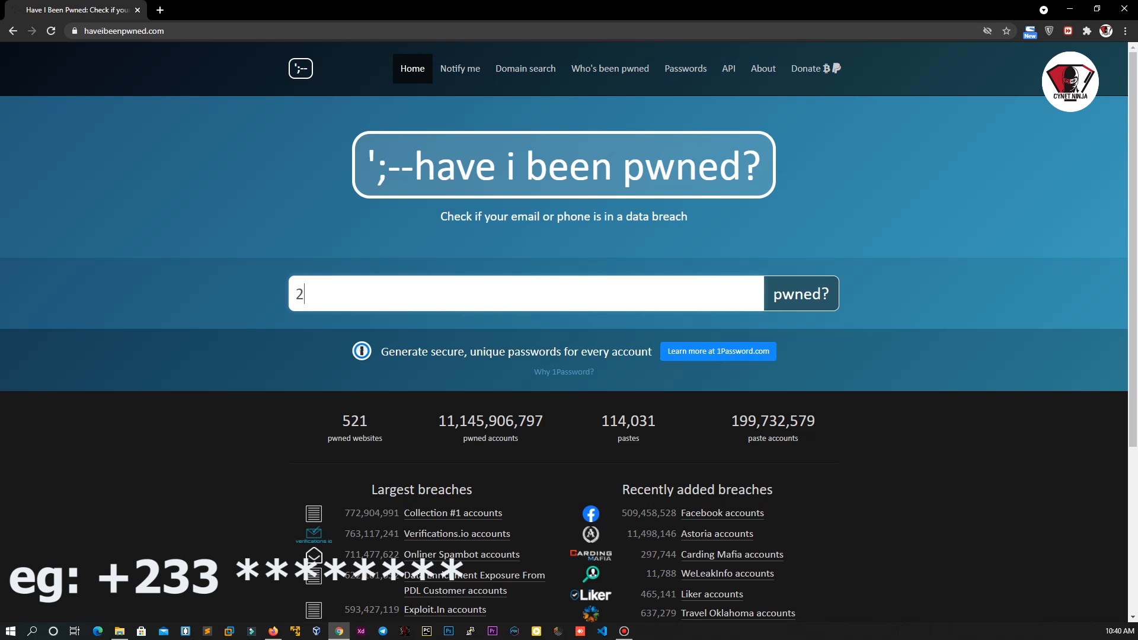
type("+233")
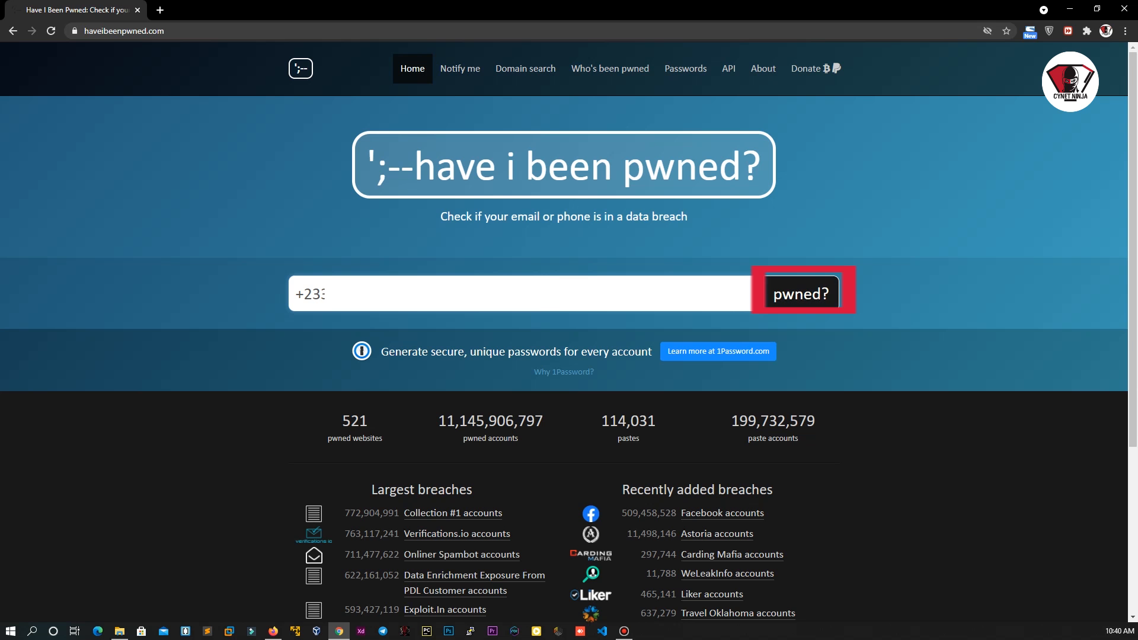
left_click(799, 294)
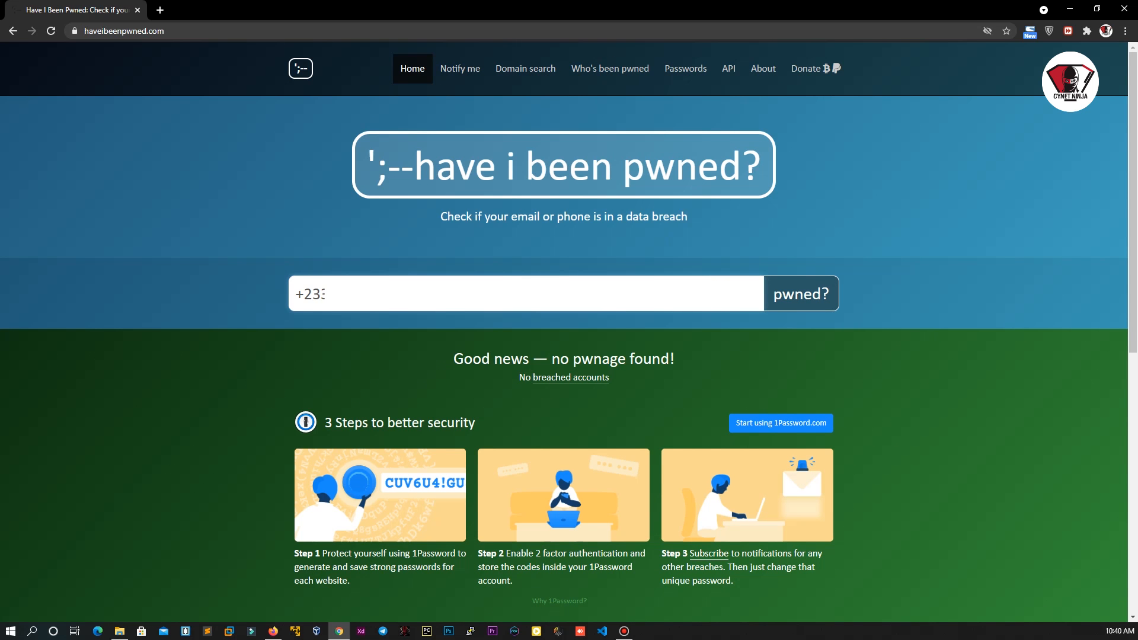
Step: Check an email address instead, which returns 'Oh no — pwned!' with one data breach and no pastes
type("ema")
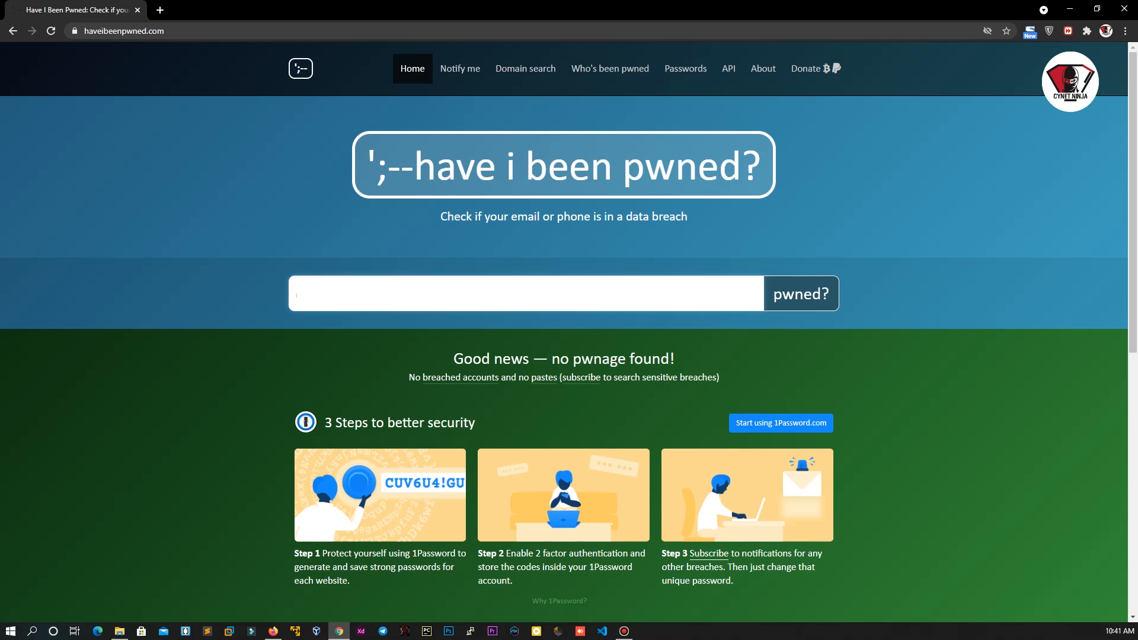
left_click(800, 294)
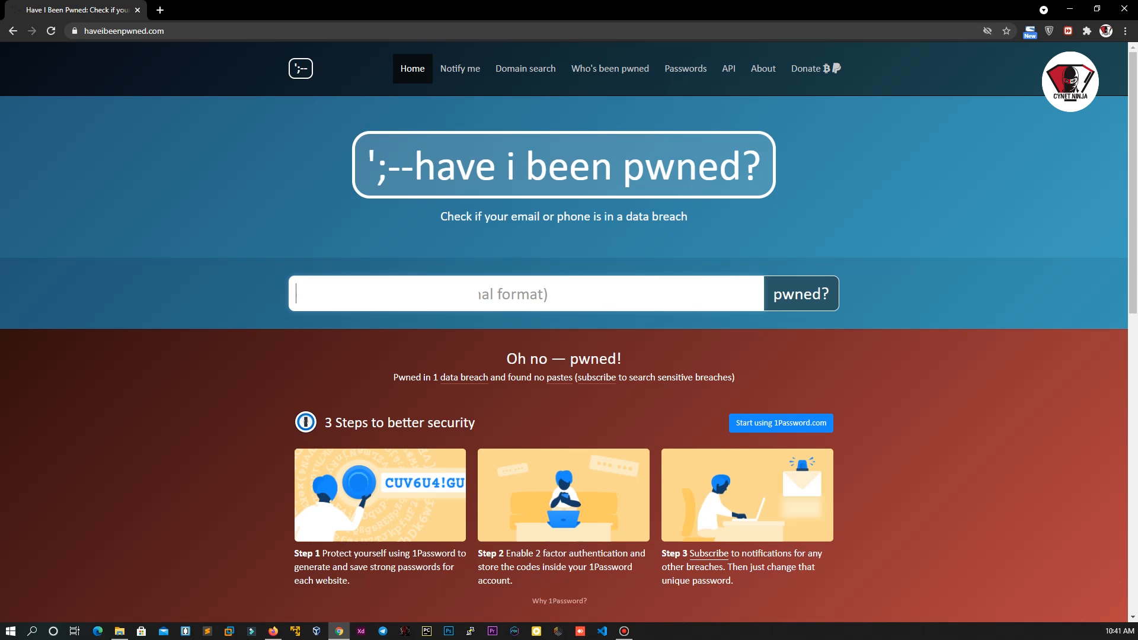
mouse_move(685, 68)
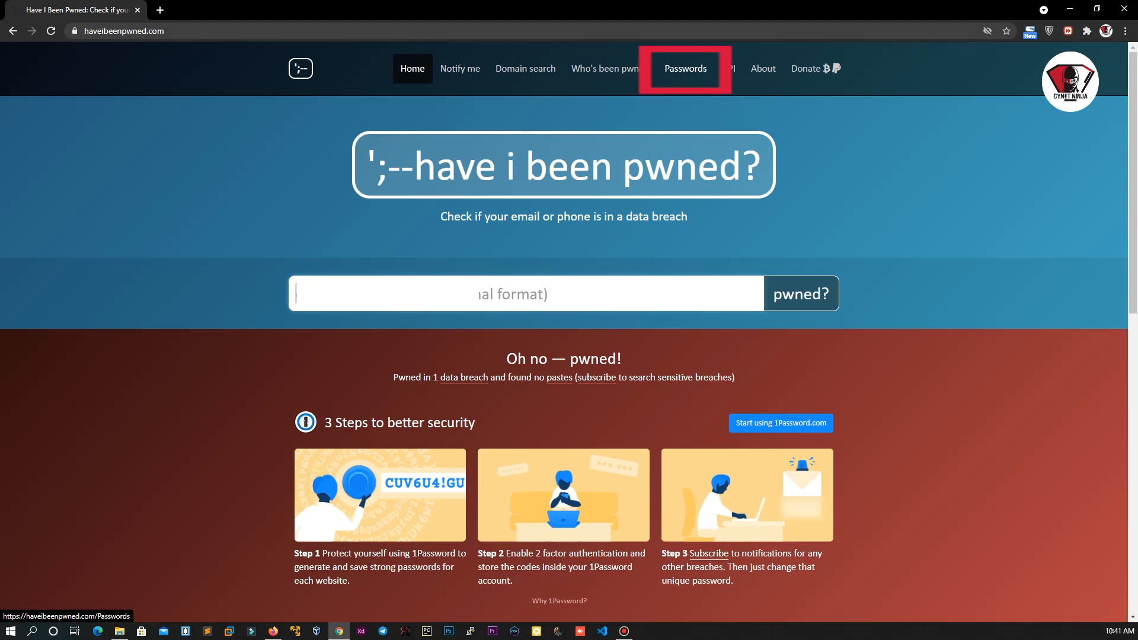
Step: Go to the Pwned Passwords page from the top navigation bar
left_click(684, 68)
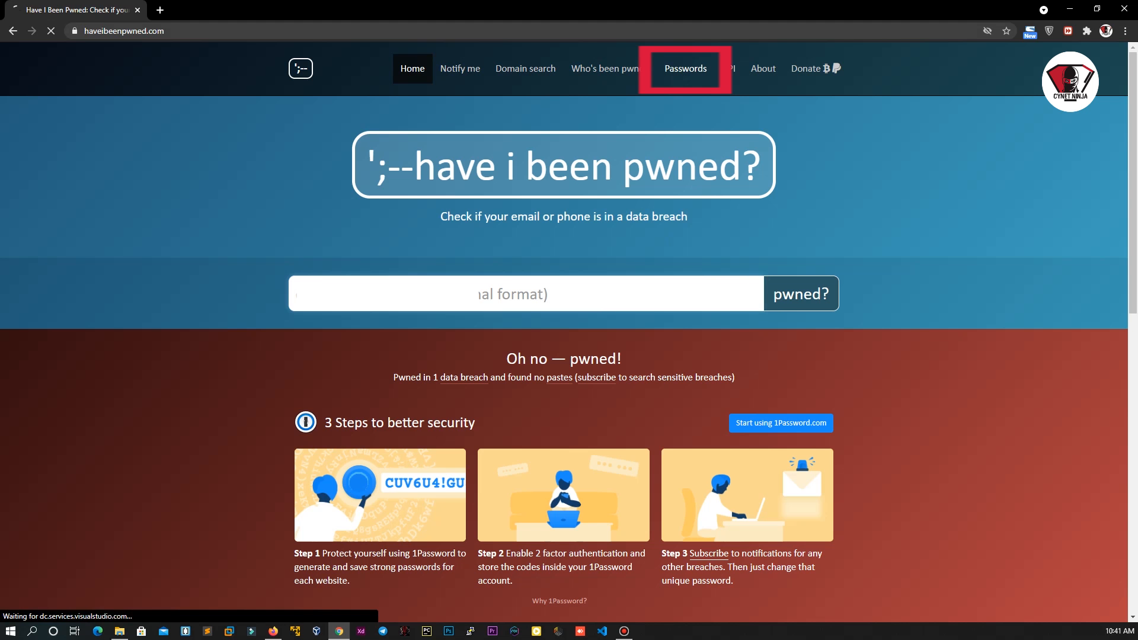
Step: Check a password on the Pwned Passwords page and see the green 'no pwnage found' result
left_click(684, 69)
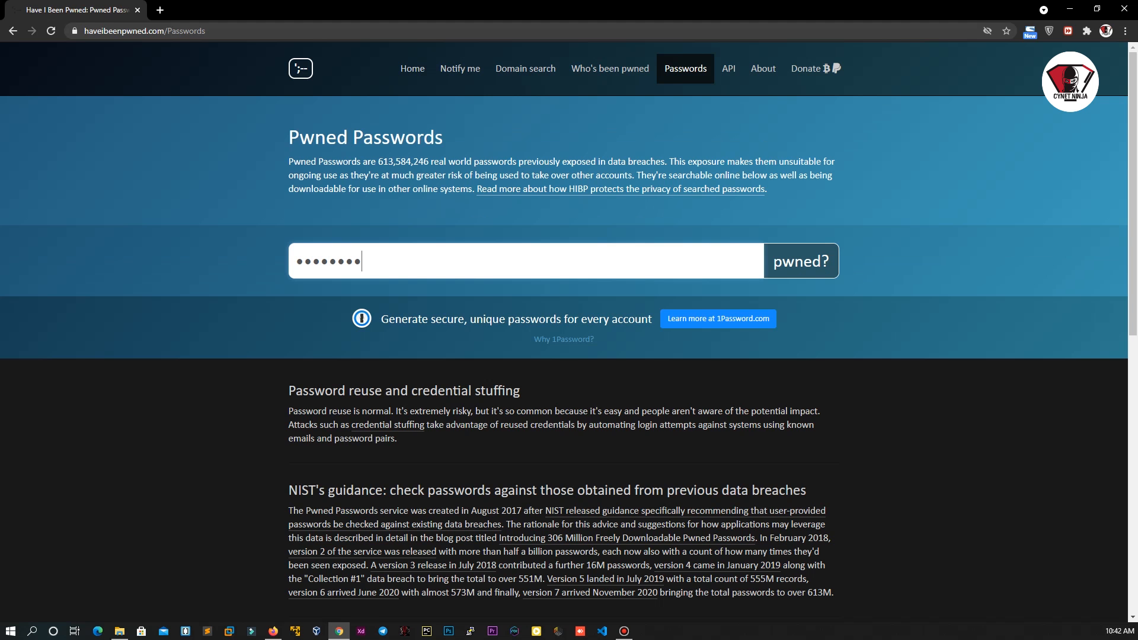
left_click(801, 261)
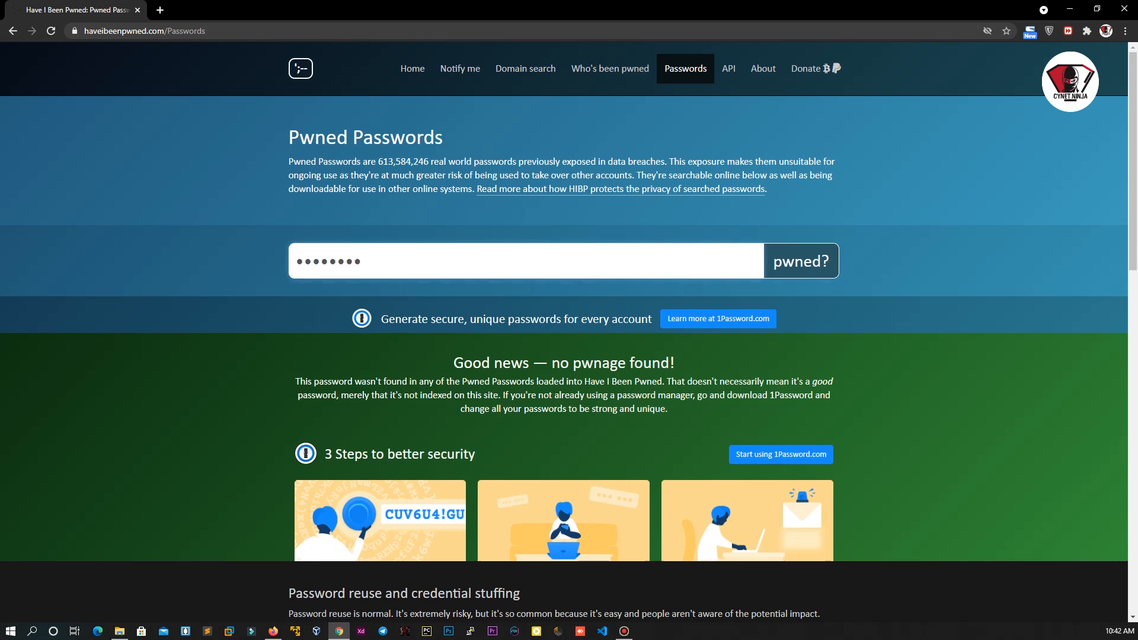
scroll("down", 3)
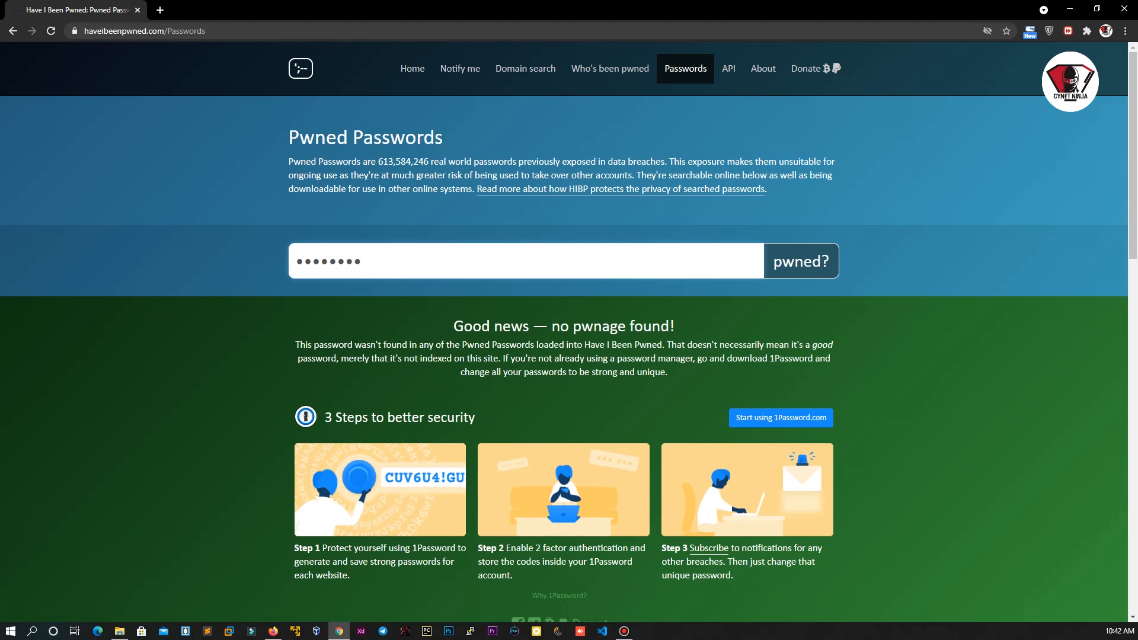